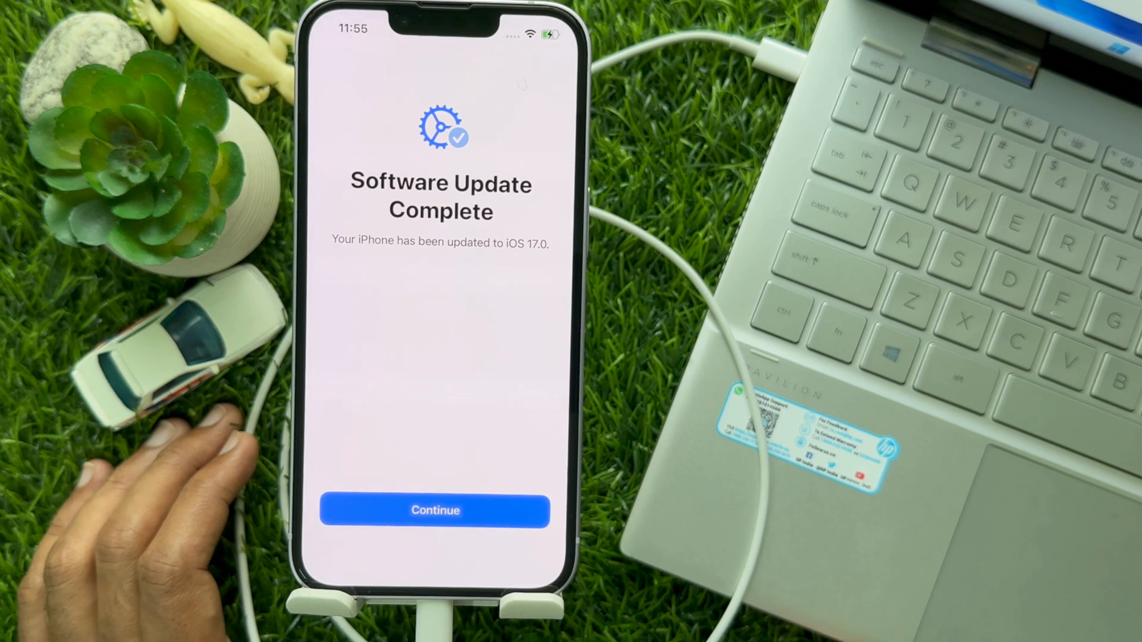
# - Dismiss the iOS 17.0 Software Update Complete screen to return to the home screen
pyautogui.click(435, 510)
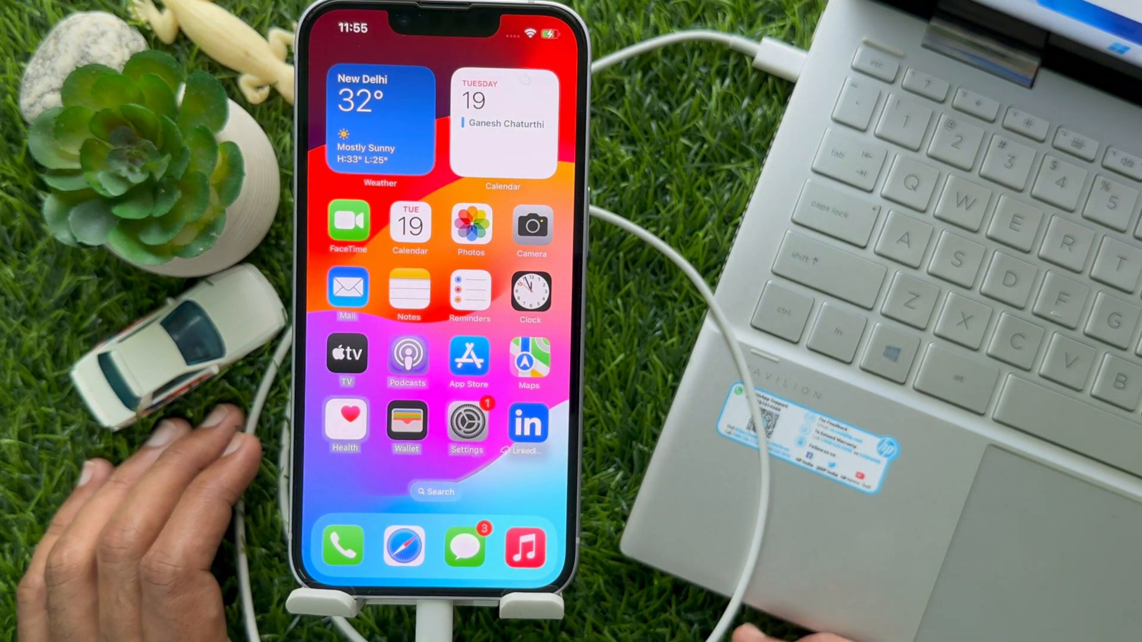
pyautogui.click(467, 422)
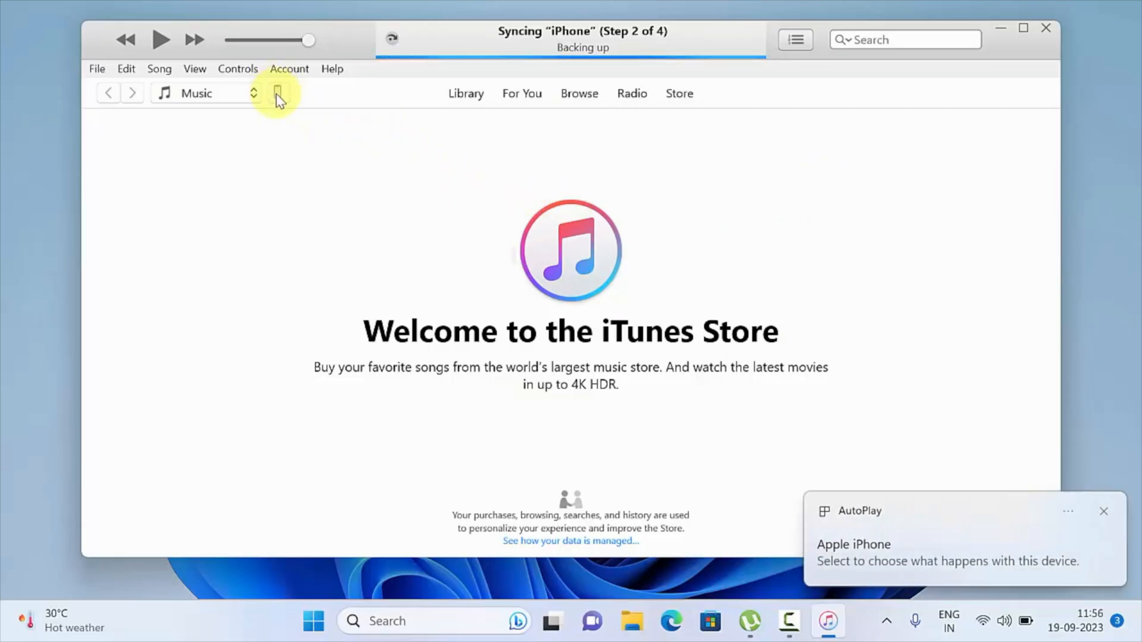
# - Check for updates on the iPhone Summary page, confirming iOS 17.0 is current
pyautogui.click(279, 95)
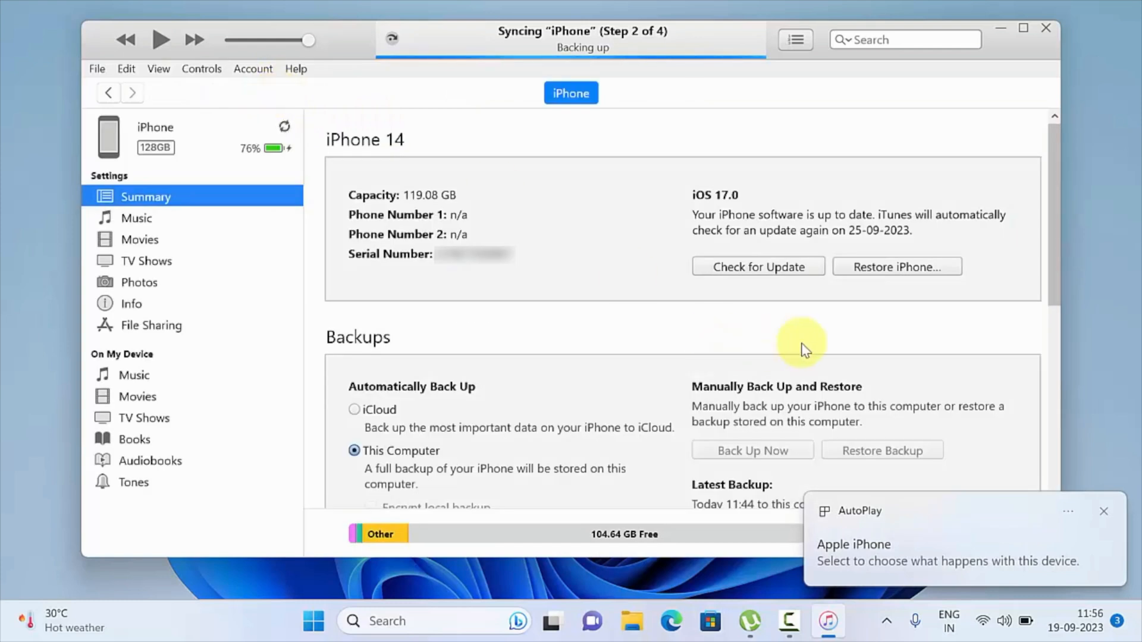
pyautogui.moveTo(685, 240)
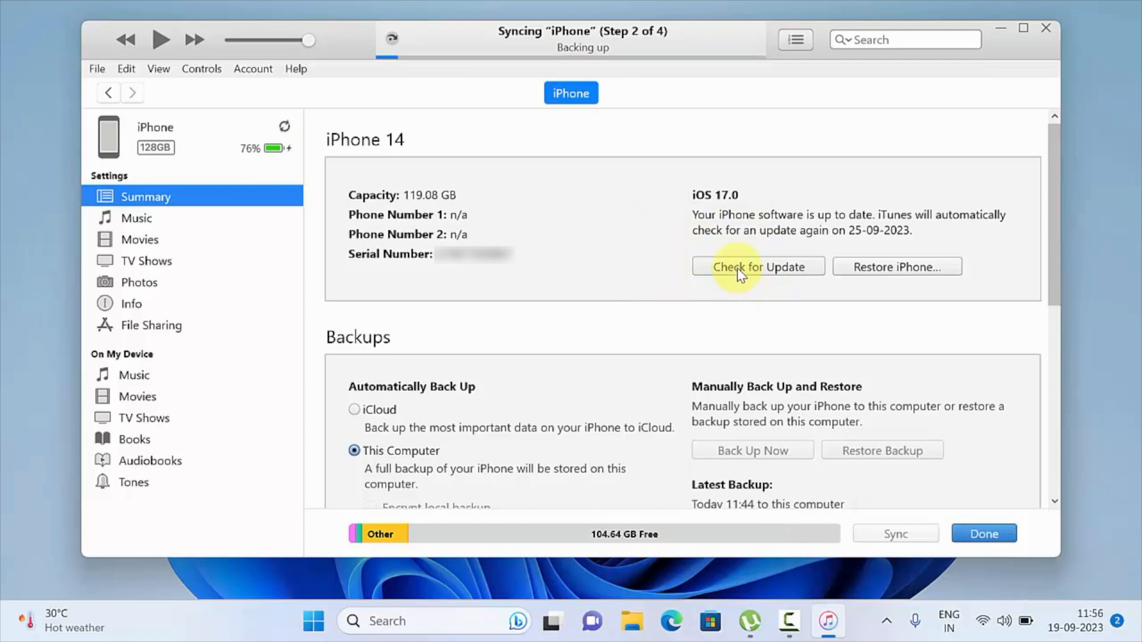
pyautogui.click(757, 266)
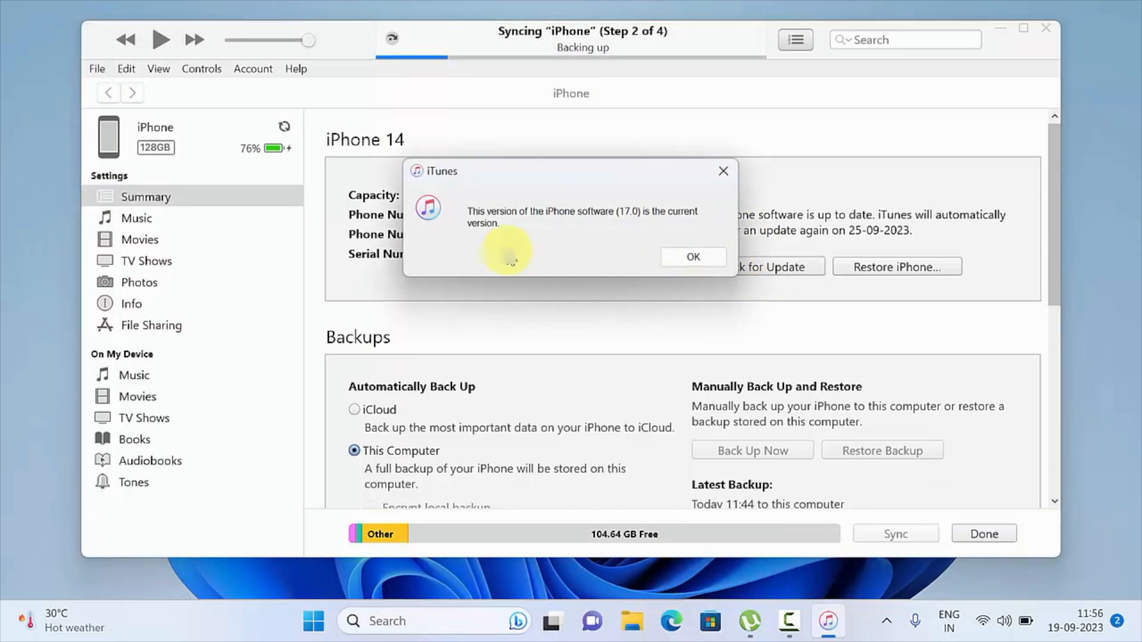